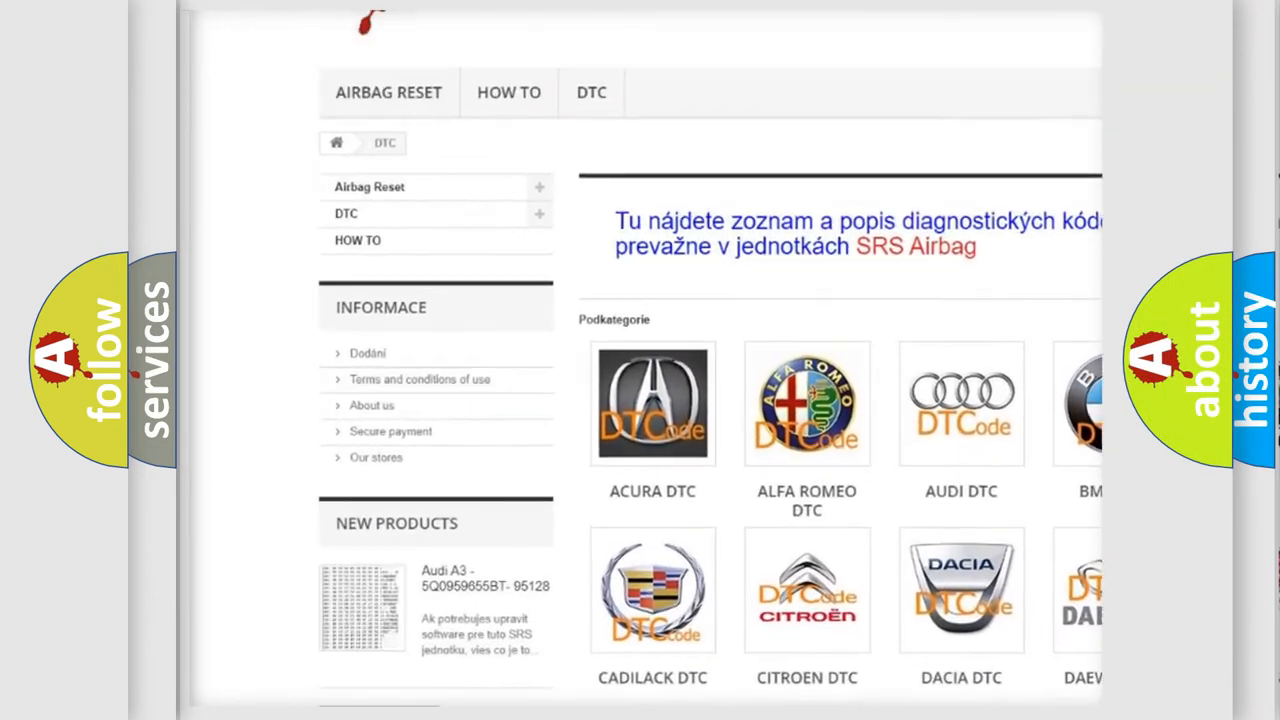
- Scroll down the DTC page to the Acura P0505 slide with its idle-speed description
scroll(down, 3)
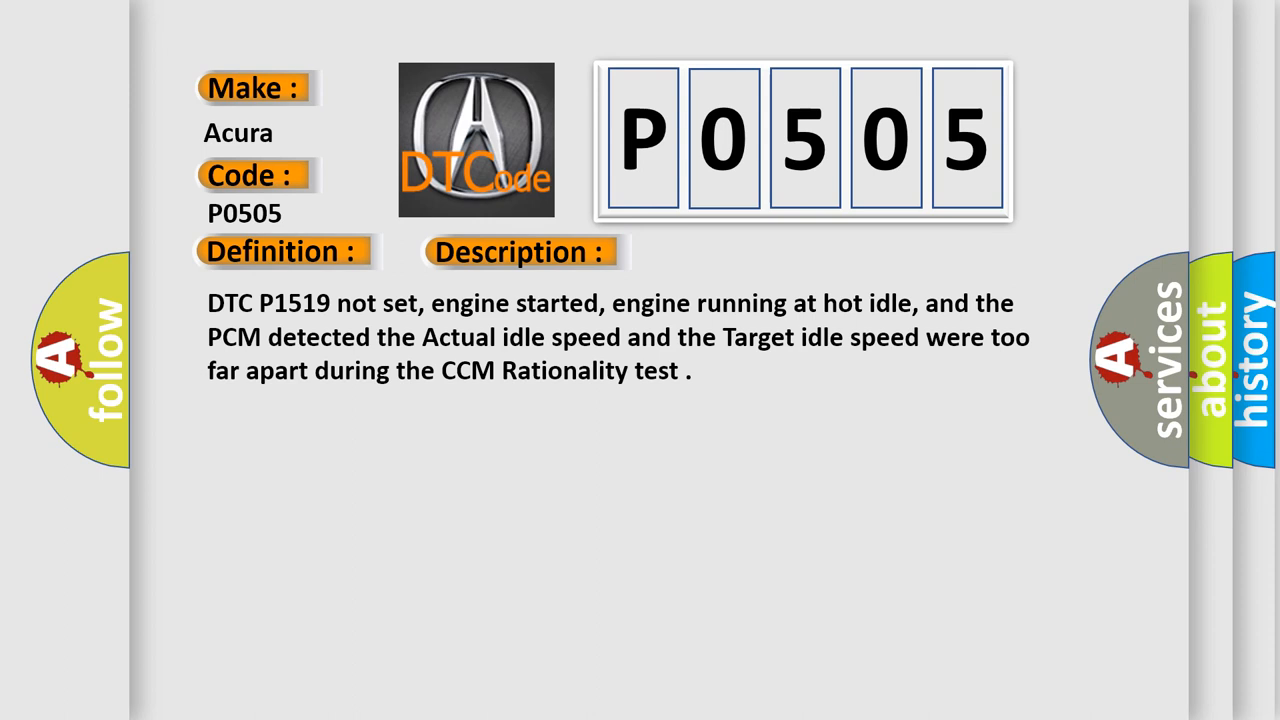
- Advance the P0505 slide to the cause list: IAC valve faults, dirty throttle body, failed PCM
click(736, 252)
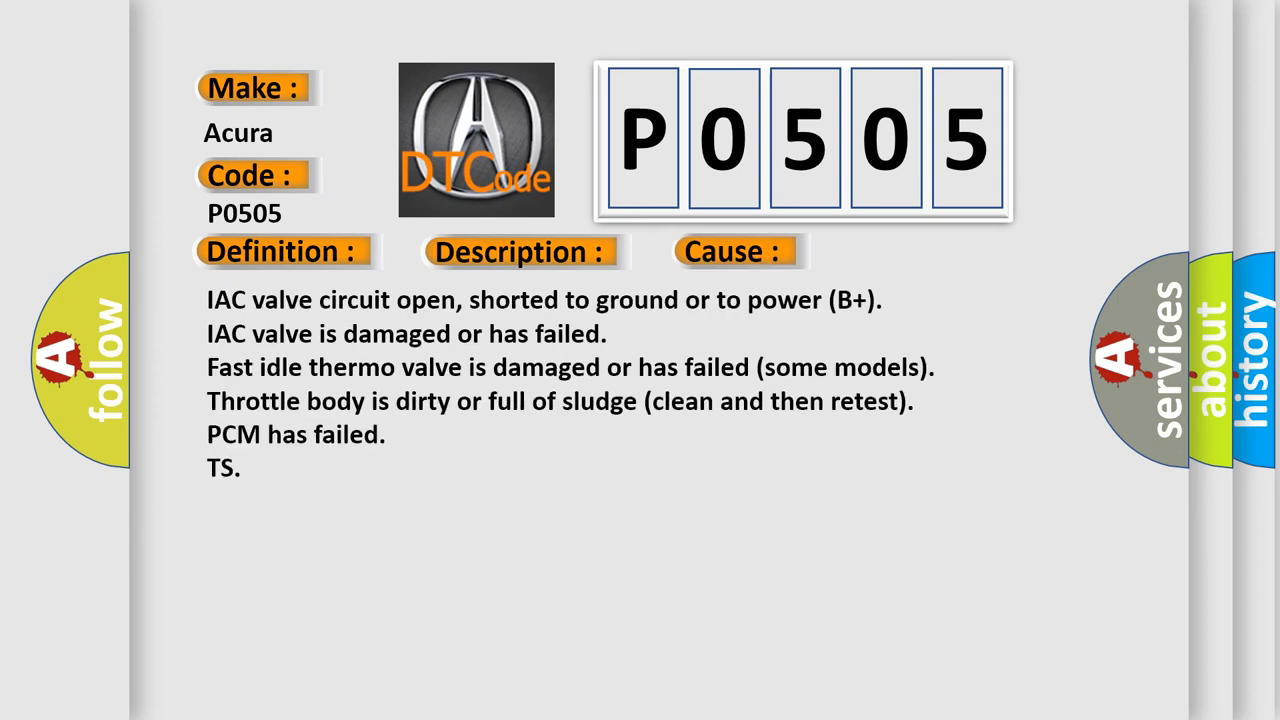